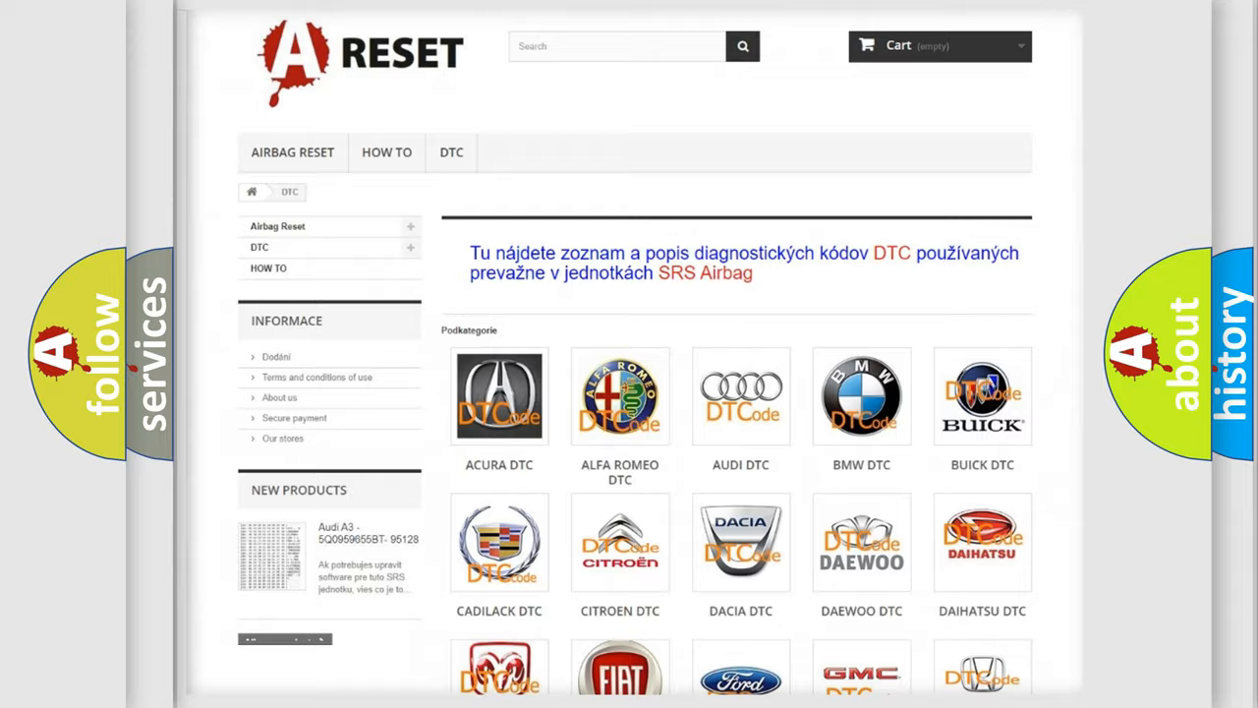
# Step: Open the Jeep DTC tile and scroll through its diagnostic code list, then back to the top
pyautogui.scroll(-3)
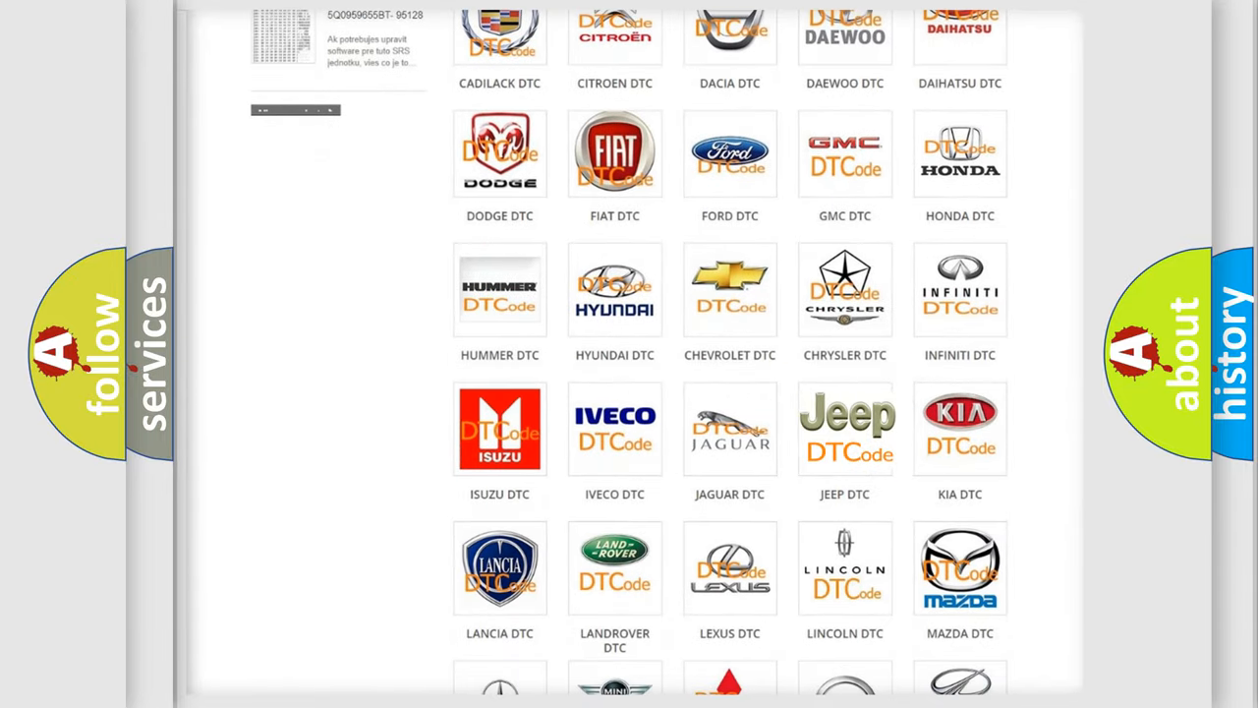
pyautogui.click(844, 428)
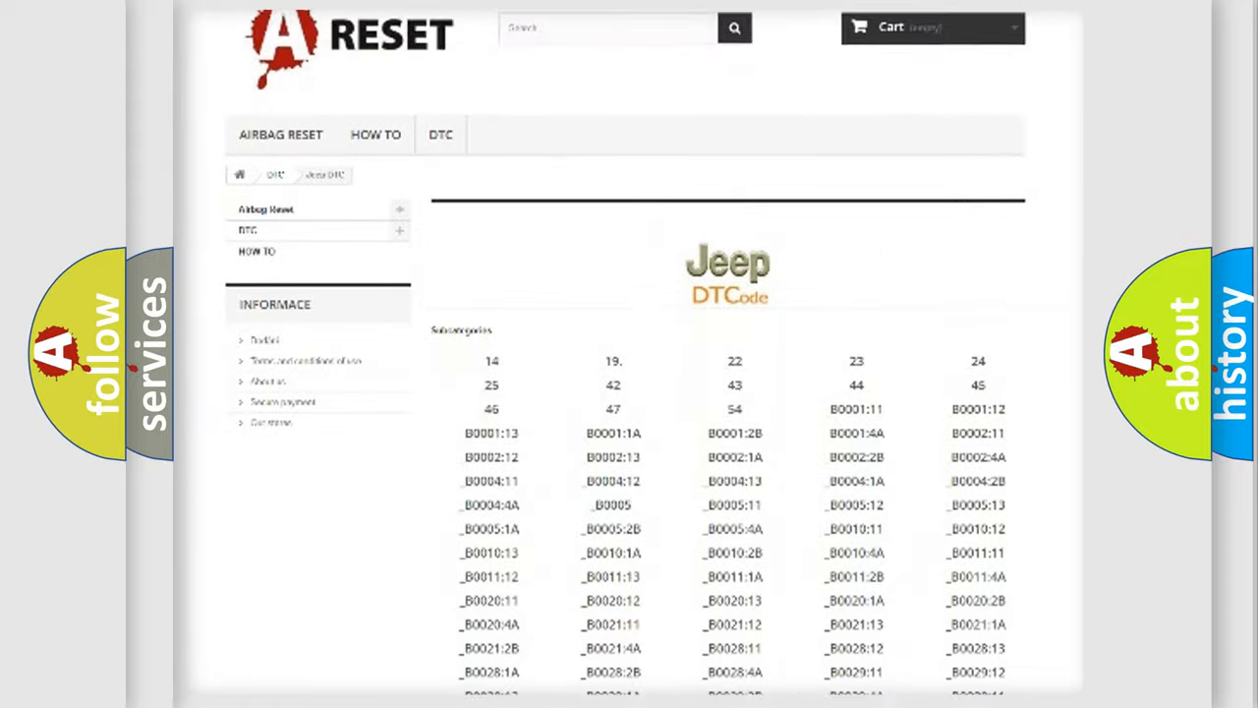
pyautogui.scroll(-3)
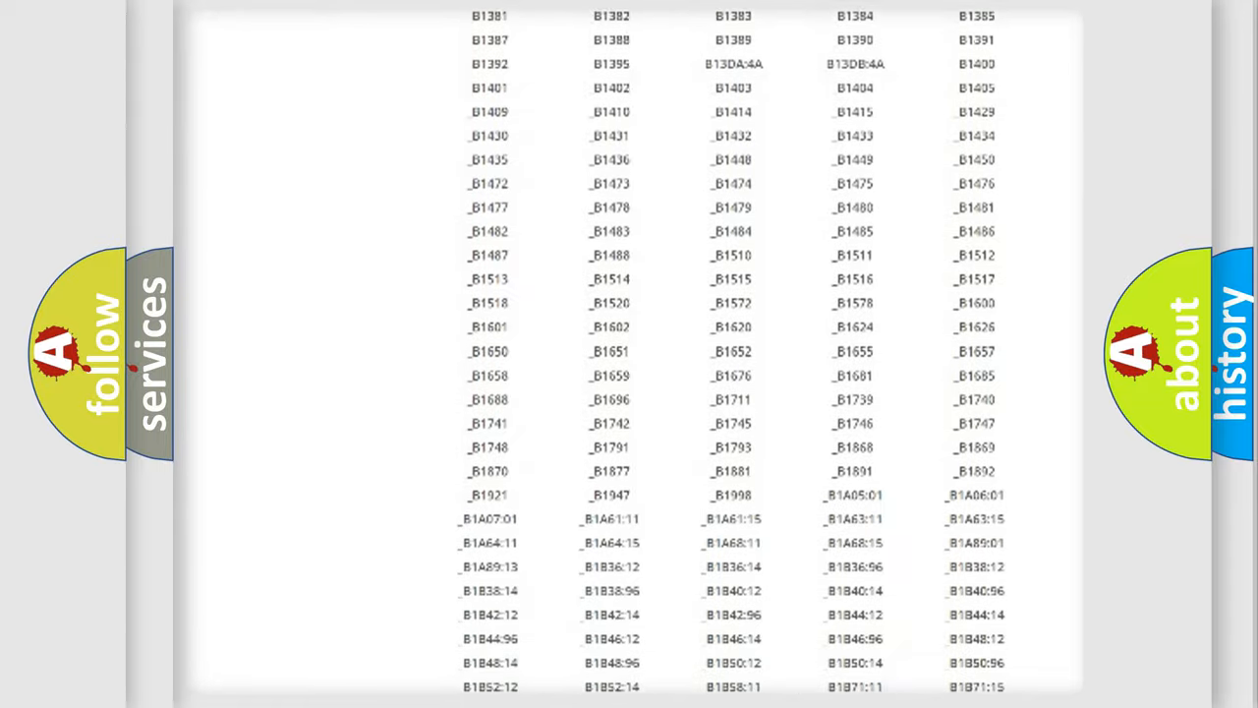
pyautogui.scroll(3)
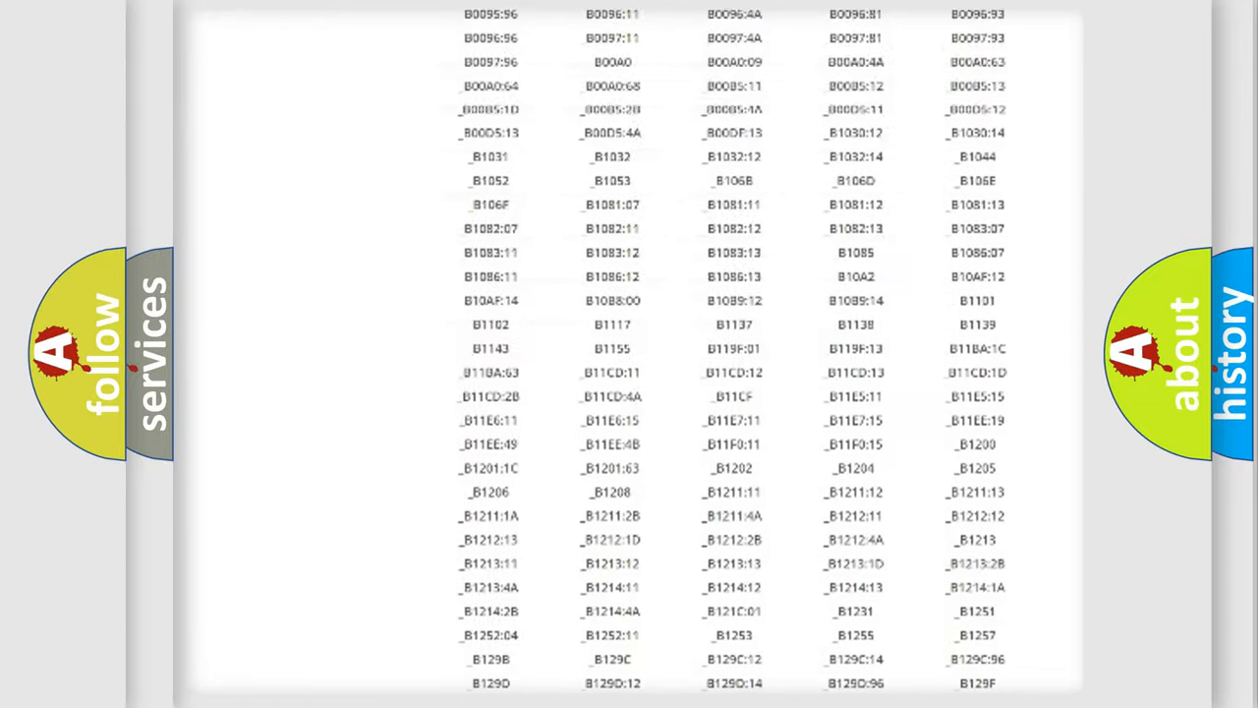
pyautogui.scroll(3)
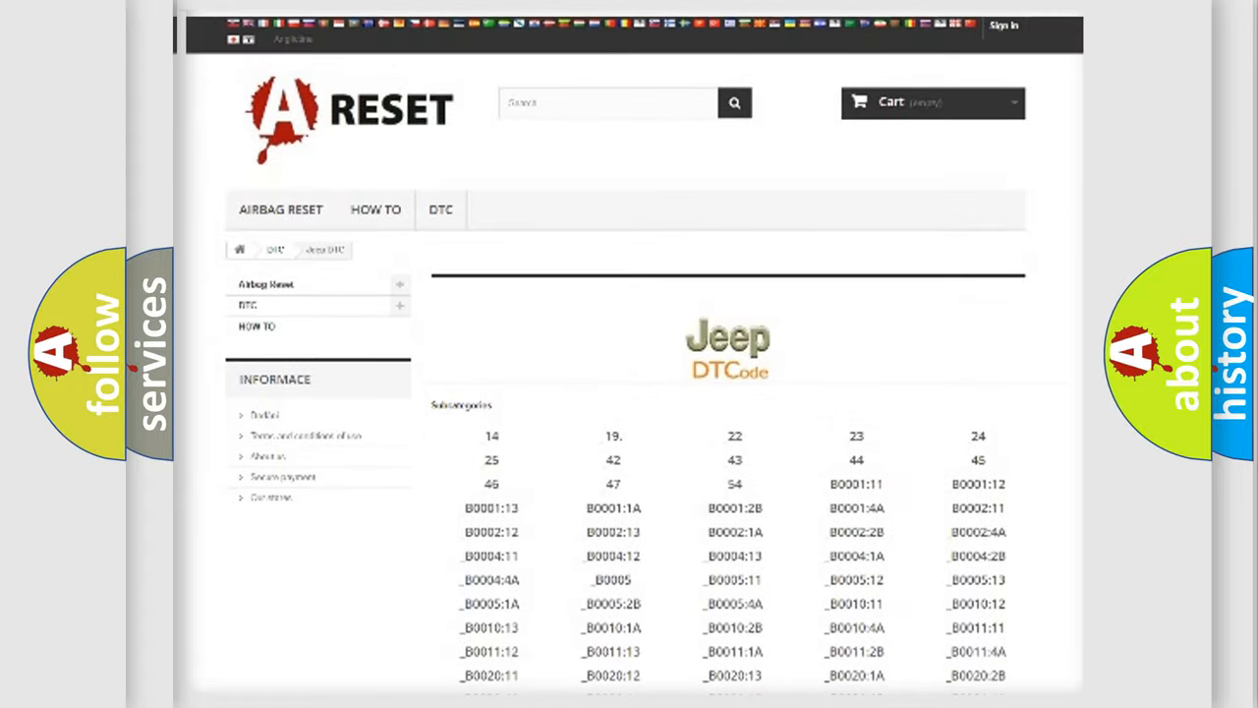